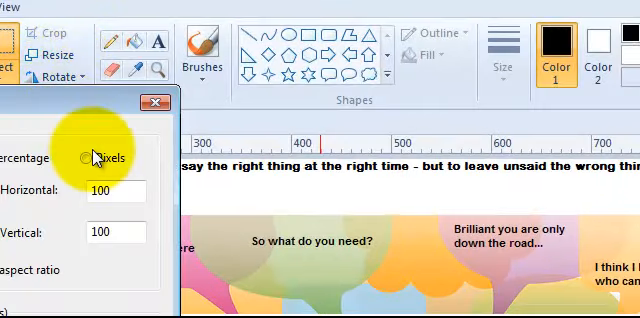
# - Check the background image size in pixels and save it to the desktop as PNG
pyautogui.click(84, 156)
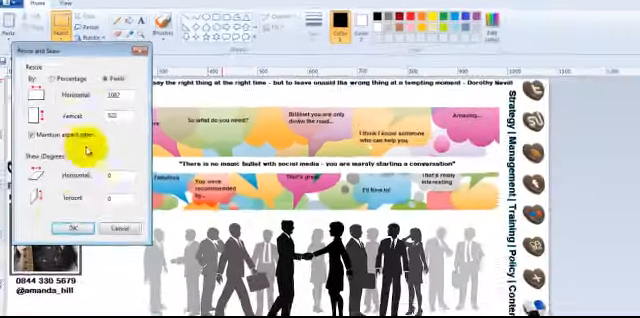
pyautogui.click(72, 226)
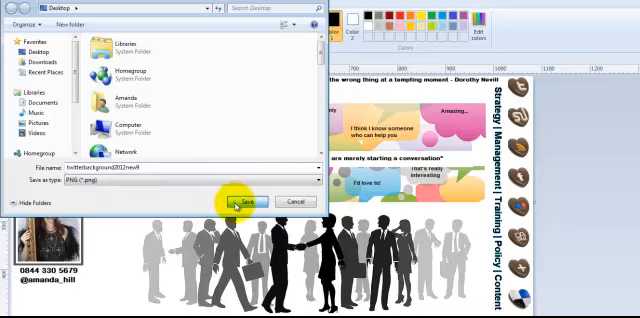
pyautogui.click(248, 200)
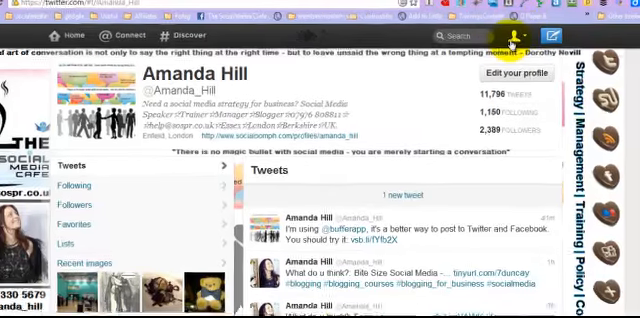
# - Reach the profile Design settings through the account menu's Settings
pyautogui.click(514, 30)
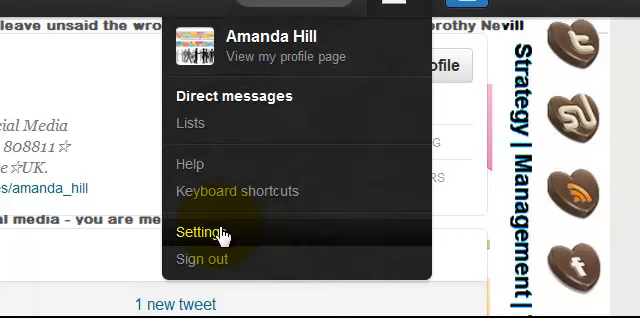
pyautogui.click(204, 232)
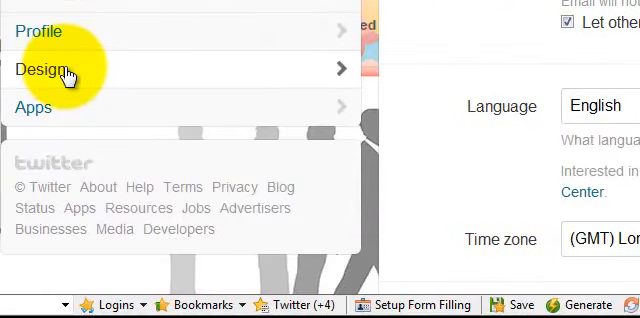
pyautogui.click(48, 70)
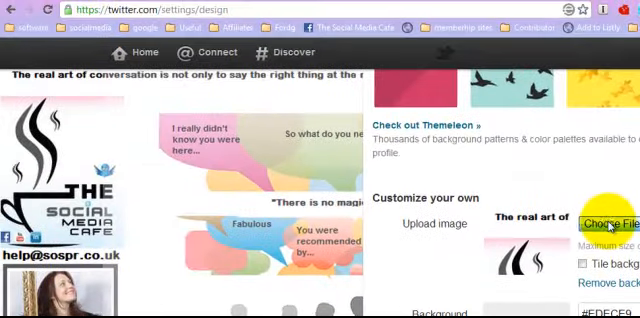
# - Upload the saved desktop picture as the custom profile background
pyautogui.click(612, 220)
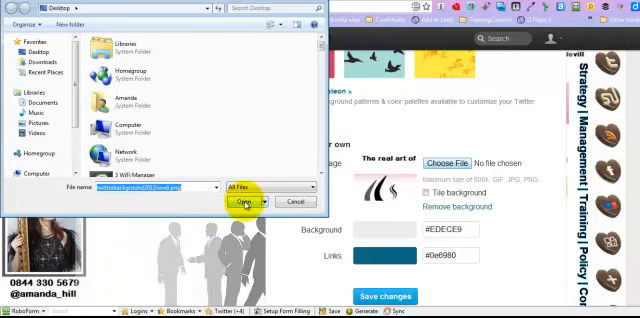
pyautogui.click(244, 202)
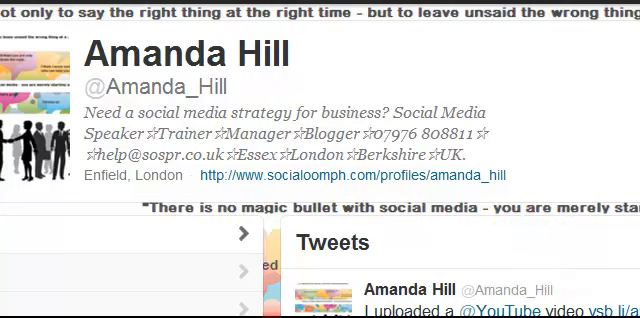
# - Scroll down the profile page showing the new café background and left-side contact details
pyautogui.scroll(-3)
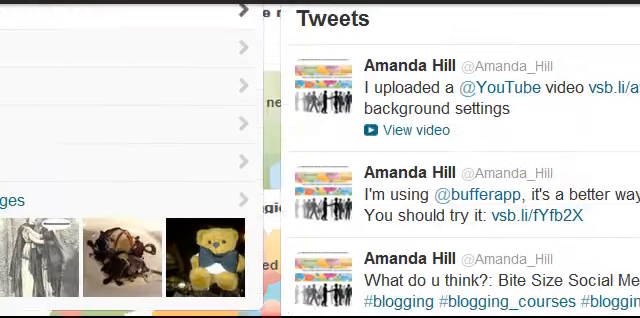
pyautogui.scroll(-3)
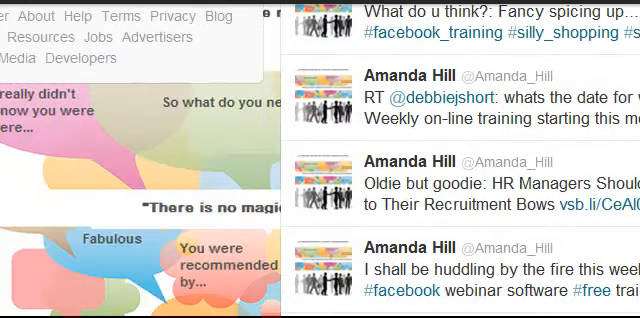
pyautogui.scroll(-3)
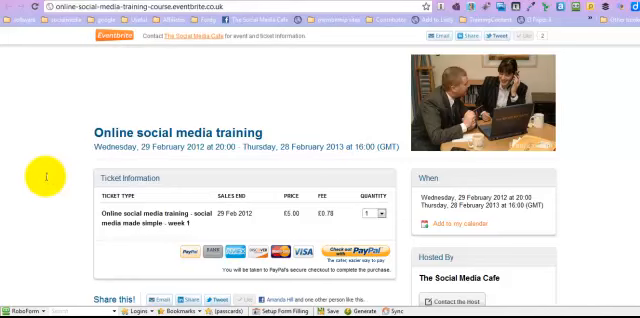
# - Scroll through the Eventbrite event description to its end with the signature and café logo
pyautogui.scroll(-3)
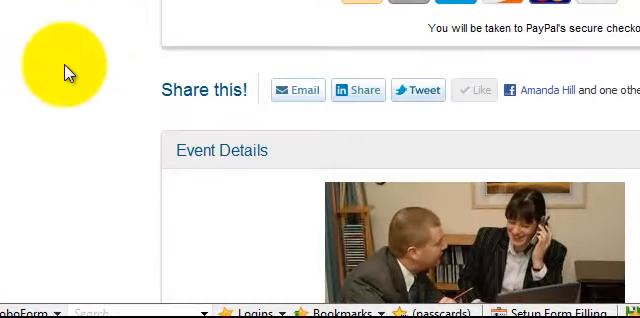
pyautogui.scroll(-3)
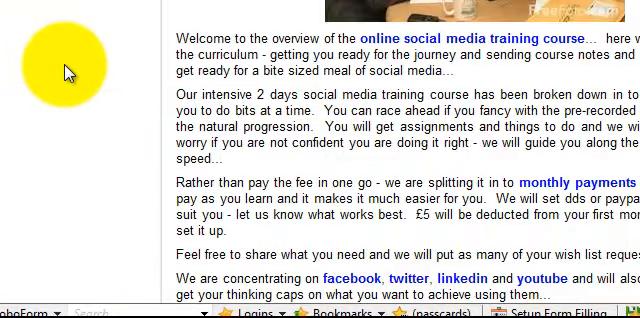
pyautogui.scroll(-3)
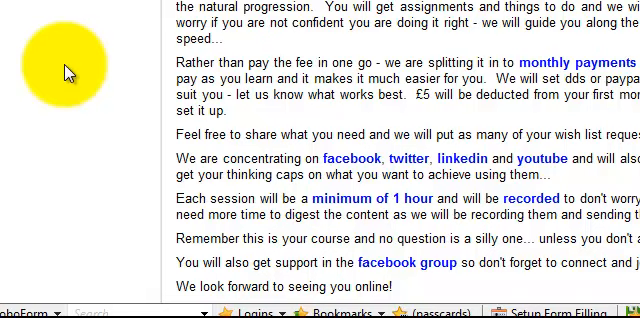
pyautogui.scroll(-3)
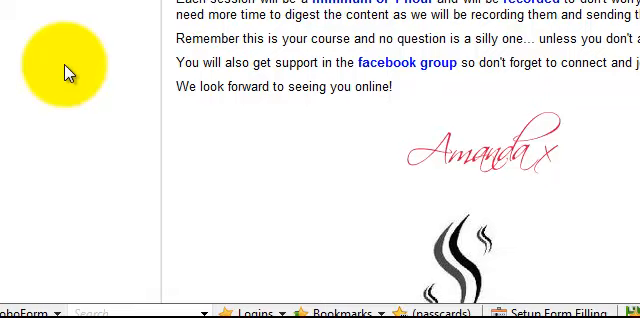
pyautogui.scroll(-3)
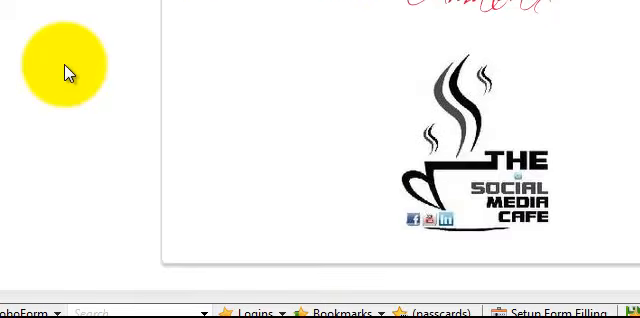